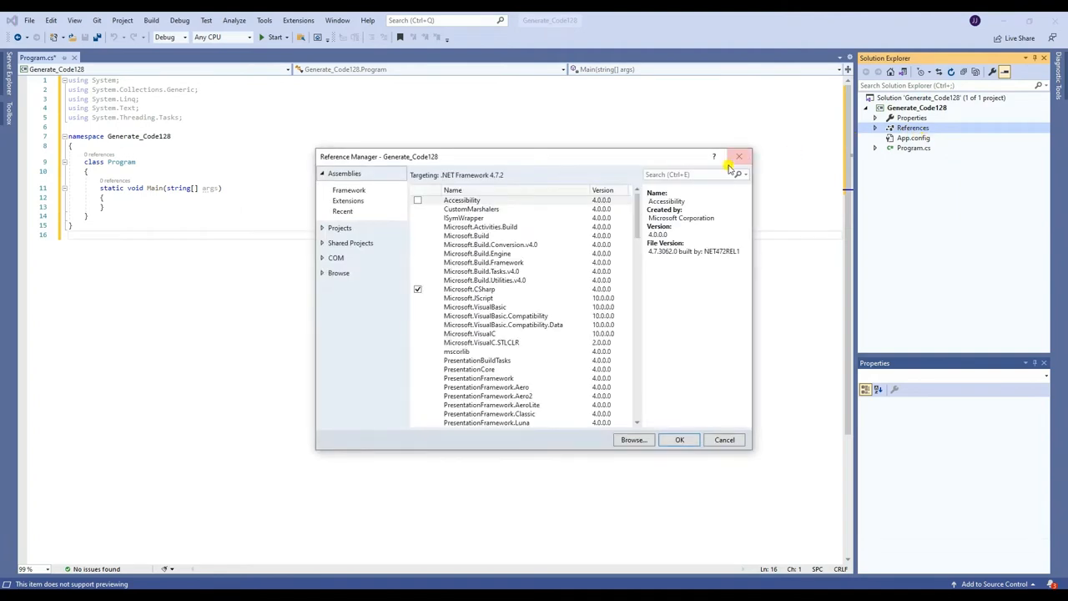
Step: Search 'bytescout' in Reference Manager and add ByteScout Barcode SDK to Generate_Code128
{"action": "left_click", "coordinate": [687, 175]}
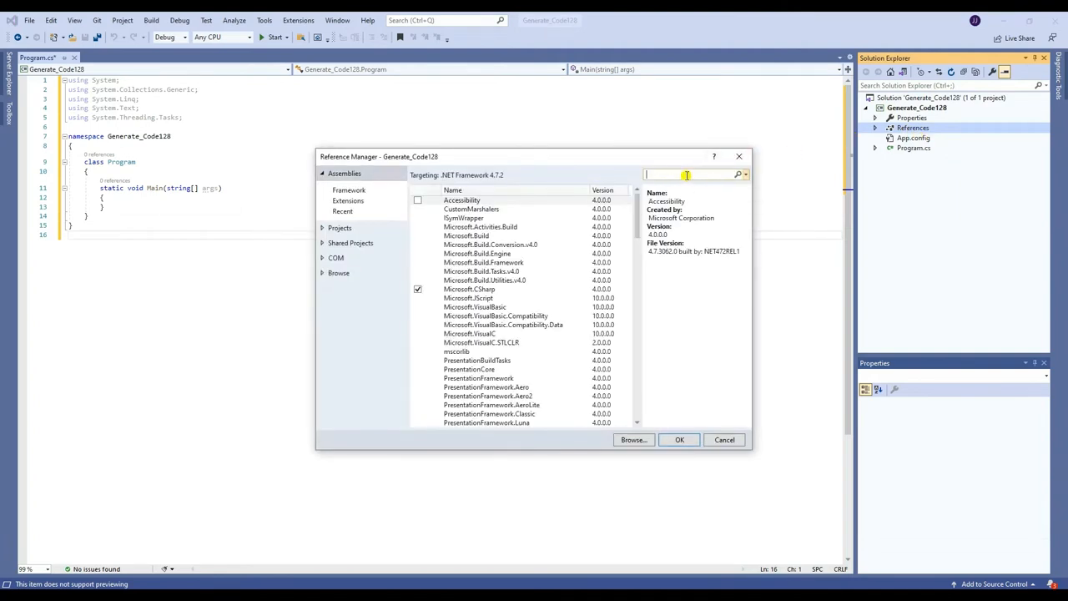
{"action": "type", "text": "bytescout"}
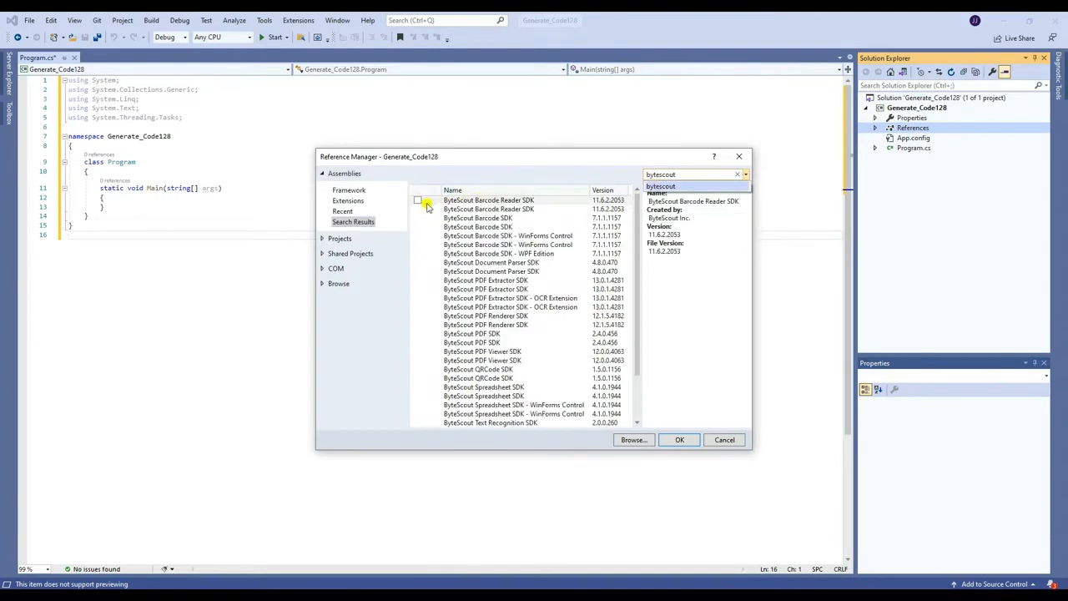
{"action": "left_click", "coordinate": [488, 217]}
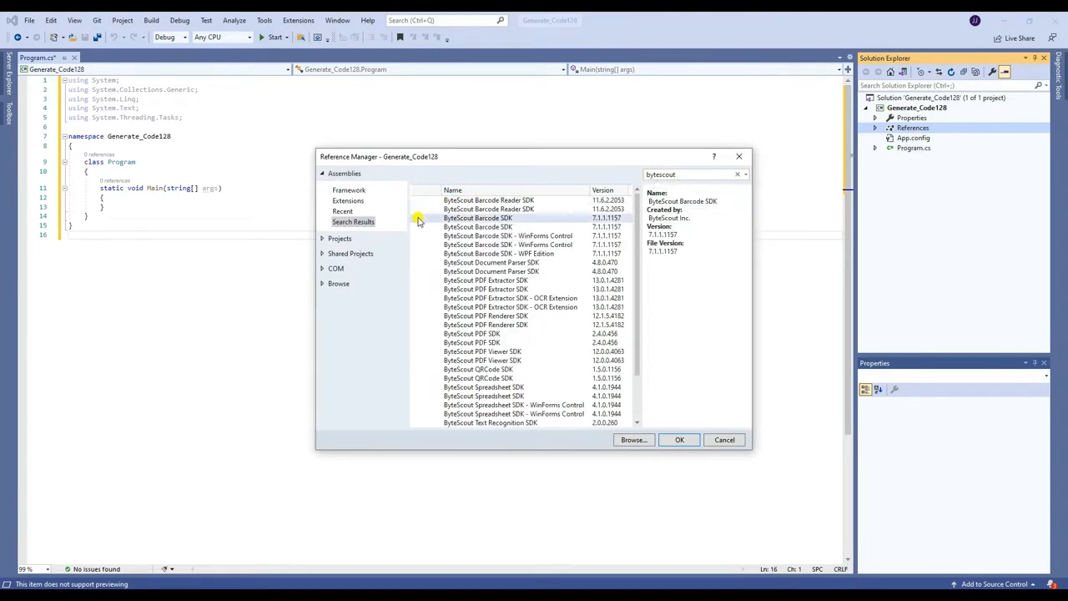
{"action": "left_click", "coordinate": [417, 217]}
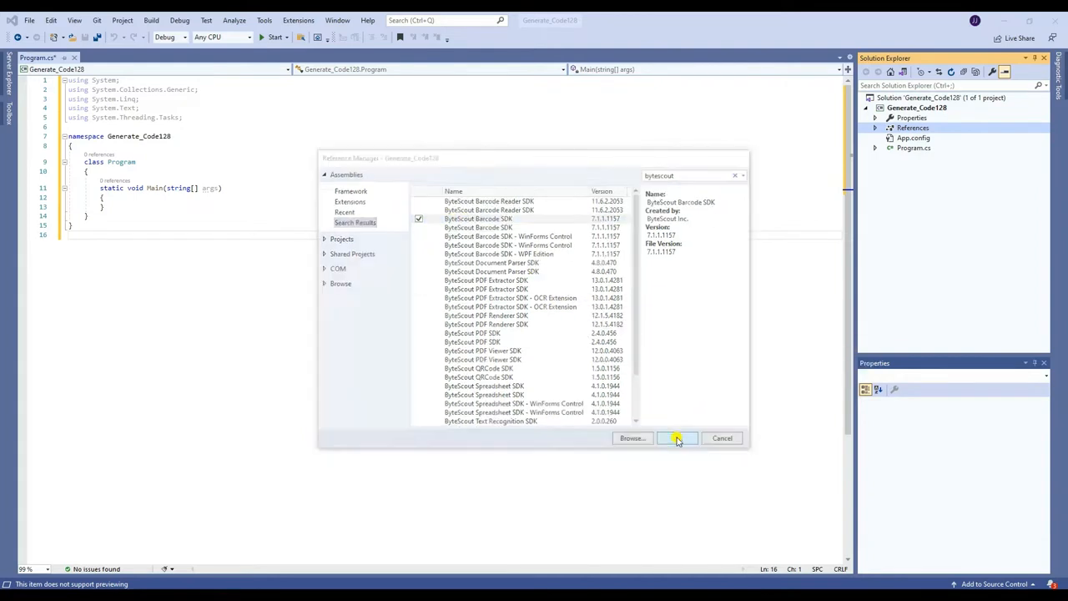
{"action": "left_click", "coordinate": [676, 437]}
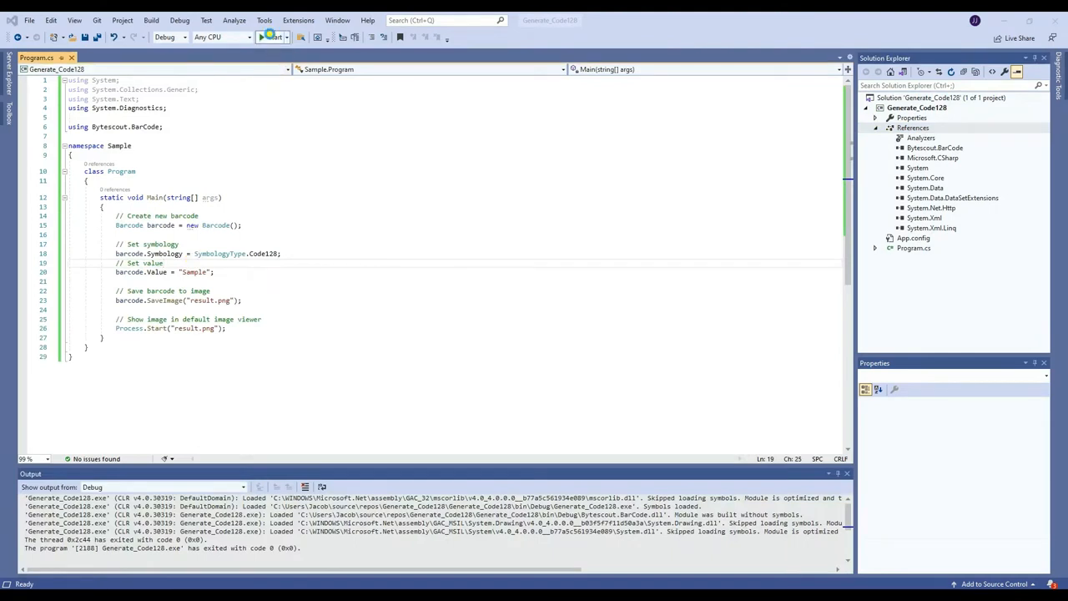
Step: Build and run the console app to generate the Code128 'Sample' barcode as result.png
{"action": "left_click", "coordinate": [272, 36]}
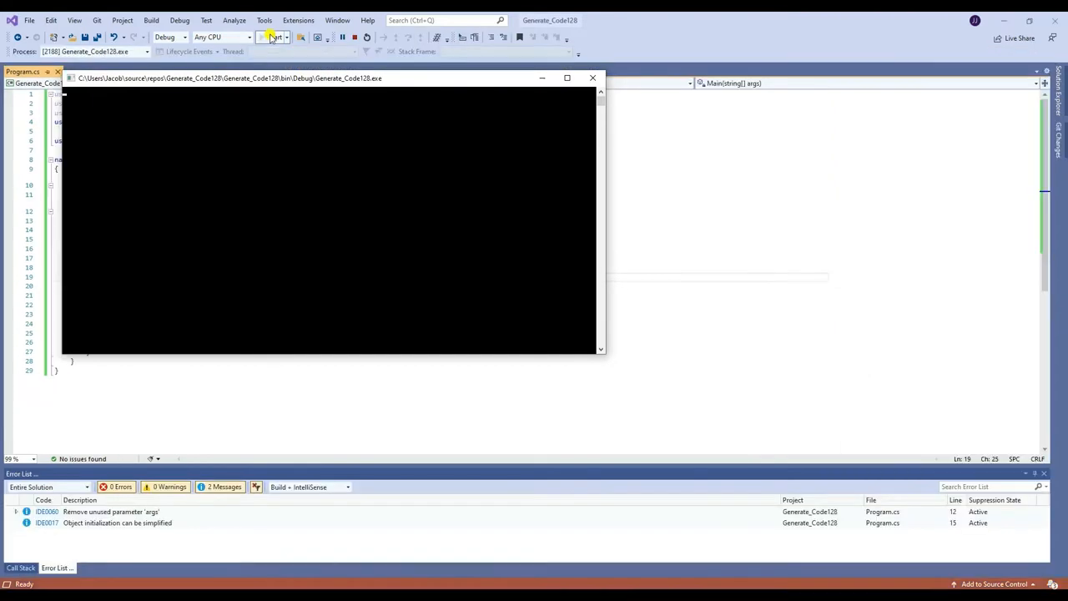
{"action": "left_click", "coordinate": [271, 37]}
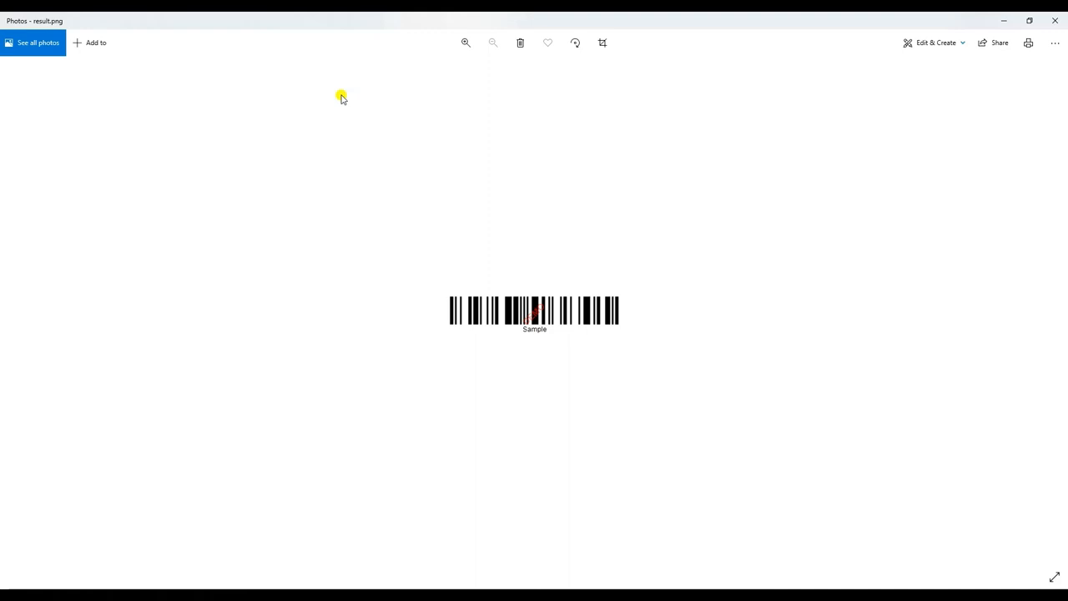
Step: Zoom result.png to actual size to inspect the 'Sample' Code128 barcode
{"action": "left_click", "coordinate": [465, 43]}
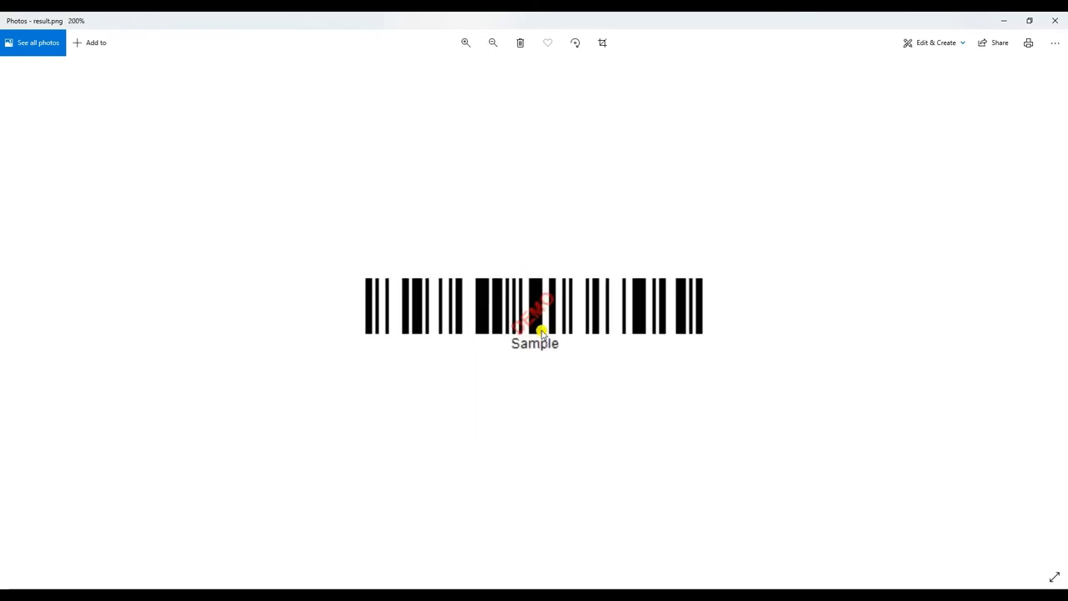
{"action": "left_click", "coordinate": [492, 43]}
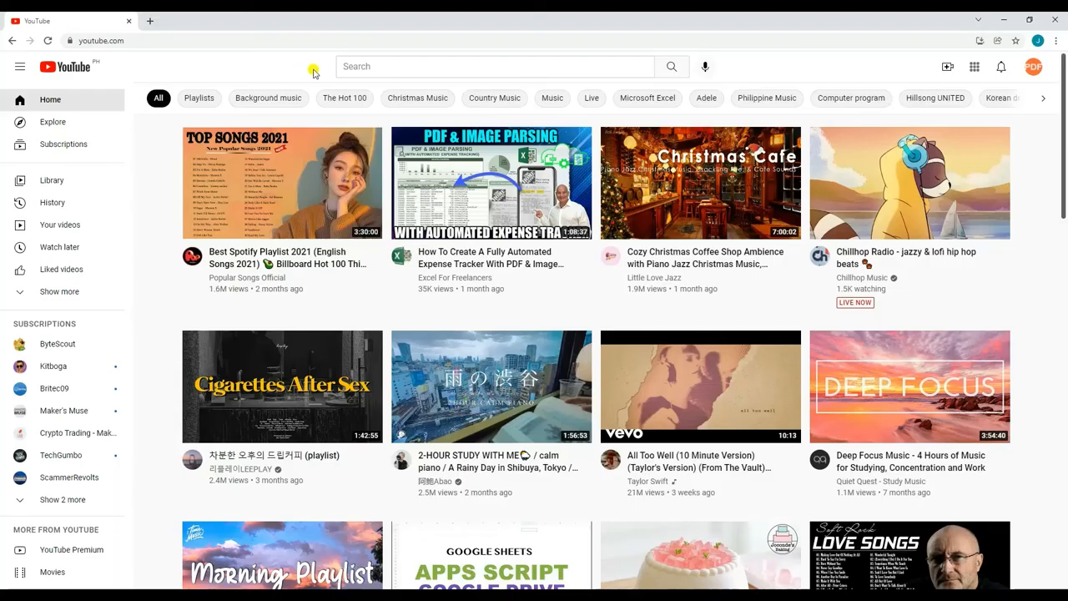
Step: Search YouTube for ByteScout and open the ByteScout channel page
{"action": "type", "text": "ByteScout"}
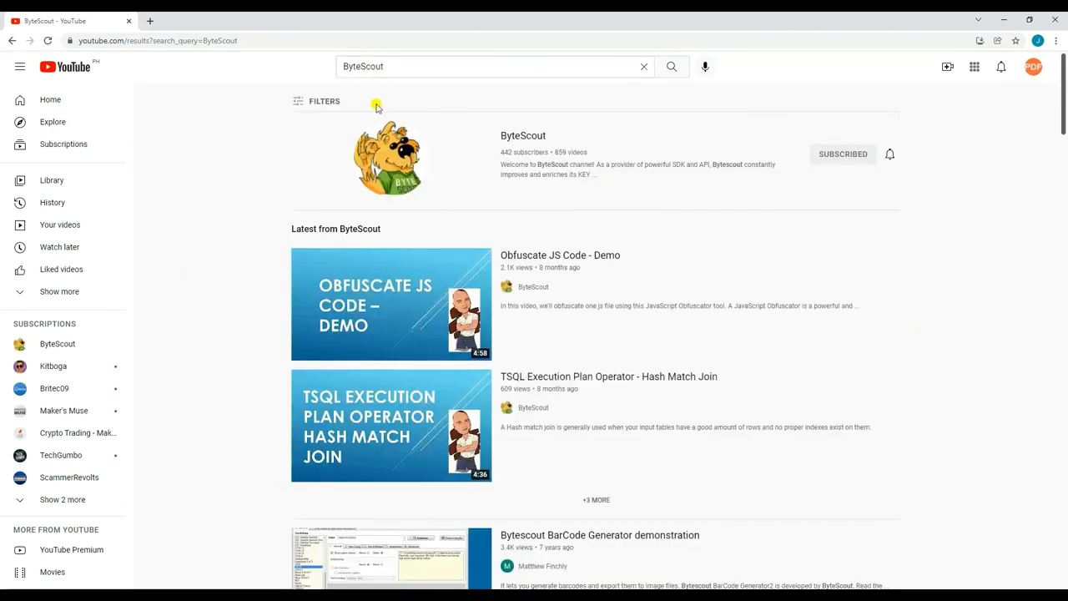
{"action": "left_click", "coordinate": [524, 135]}
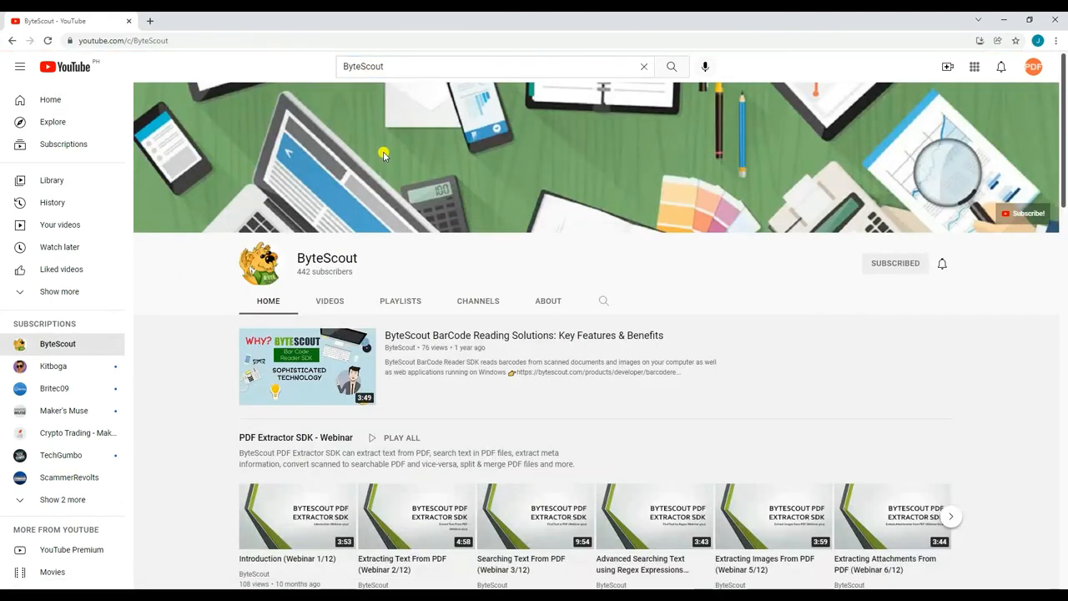